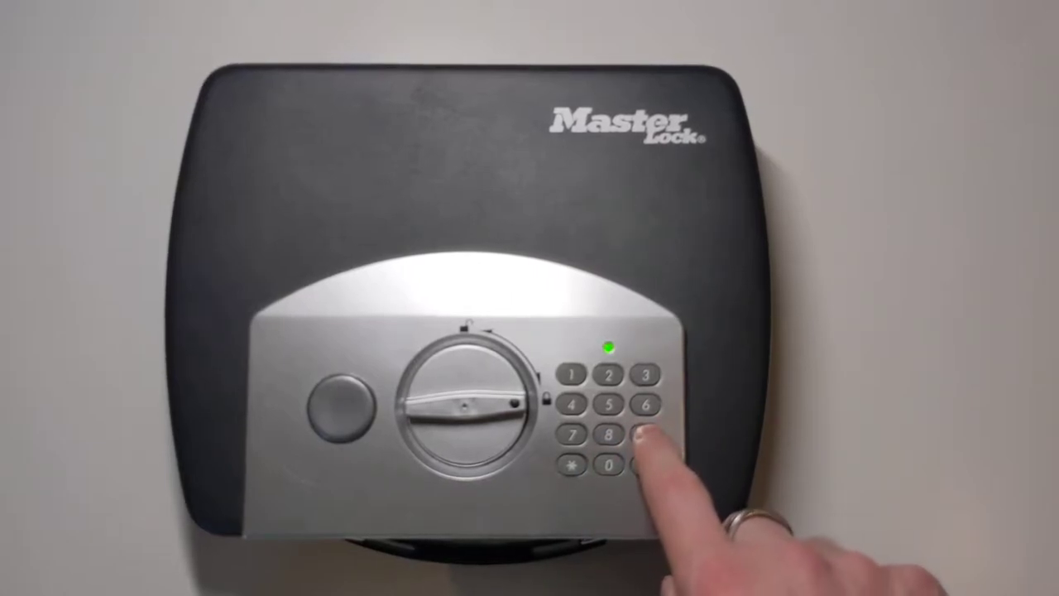
pyautogui.click(632, 463)
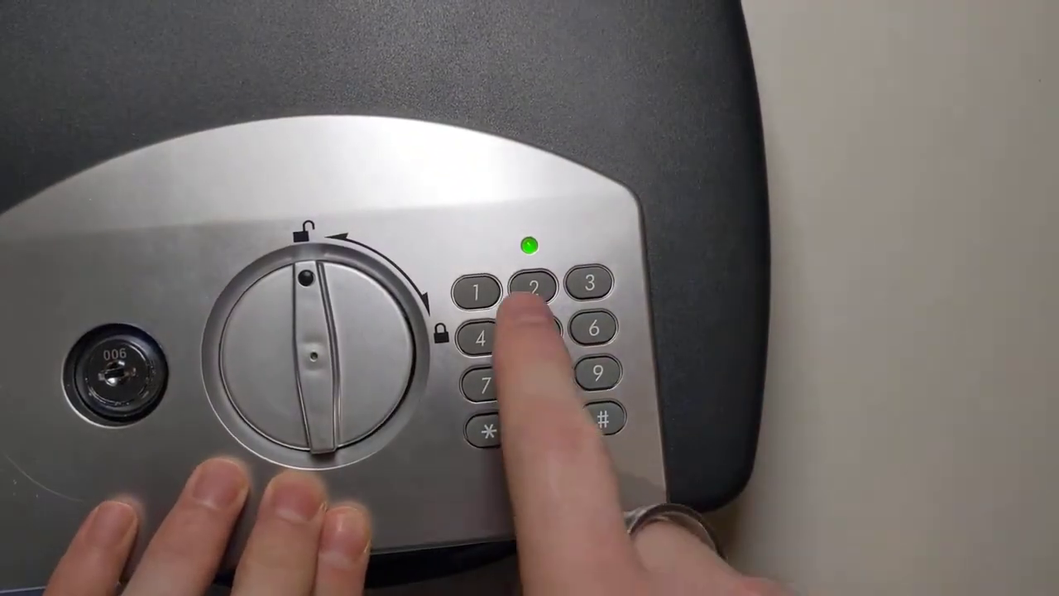
pyautogui.click(540, 425)
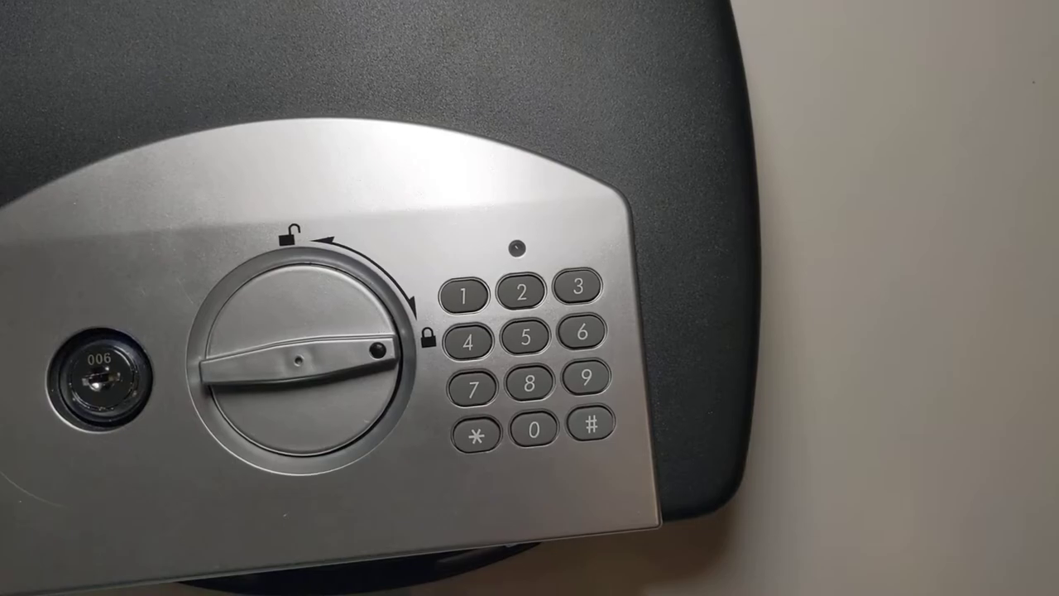
pyautogui.click(470, 296)
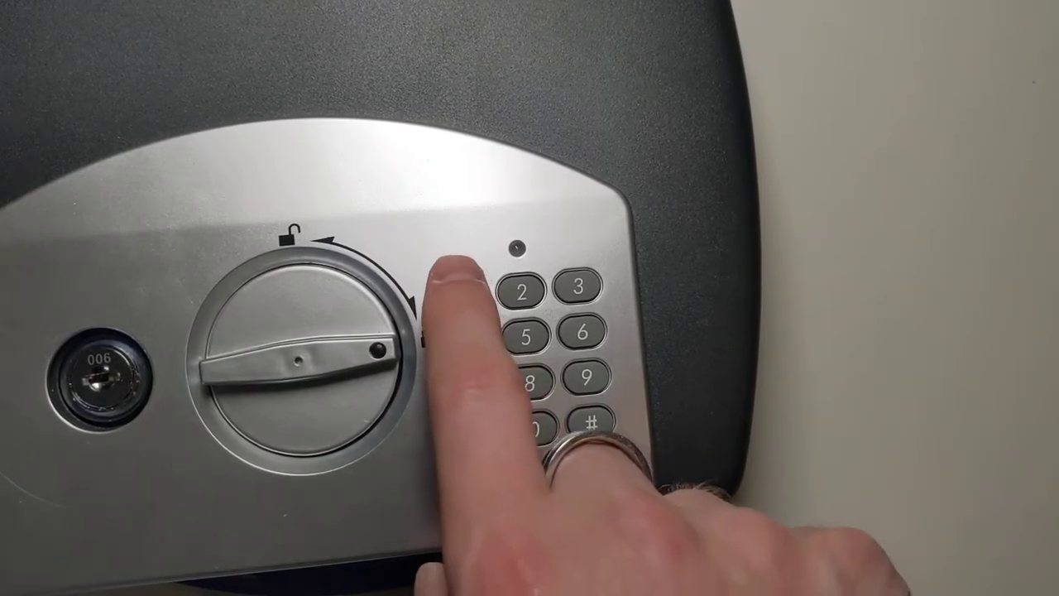
pyautogui.click(467, 296)
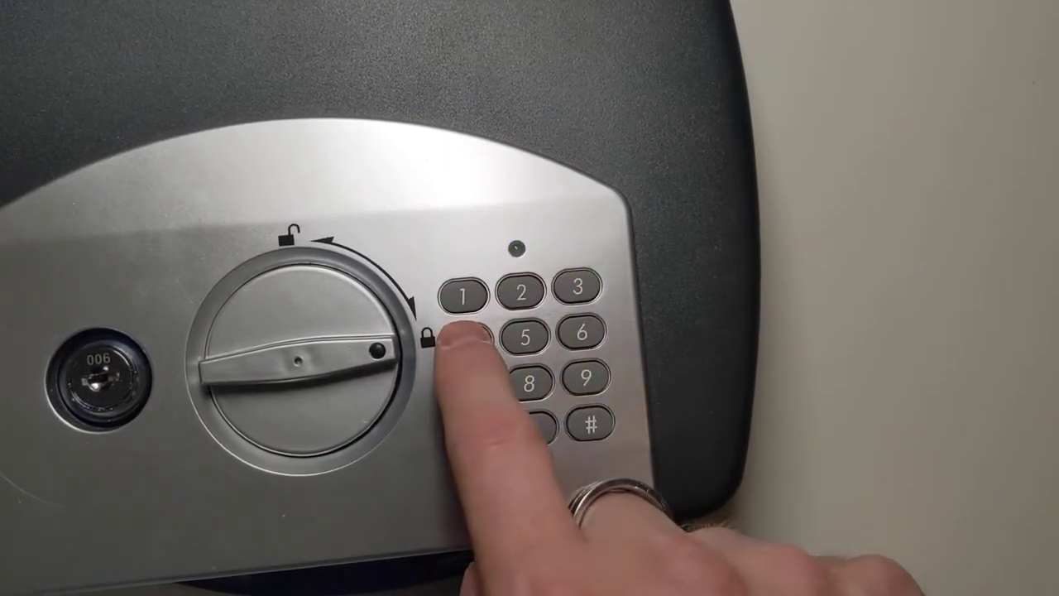